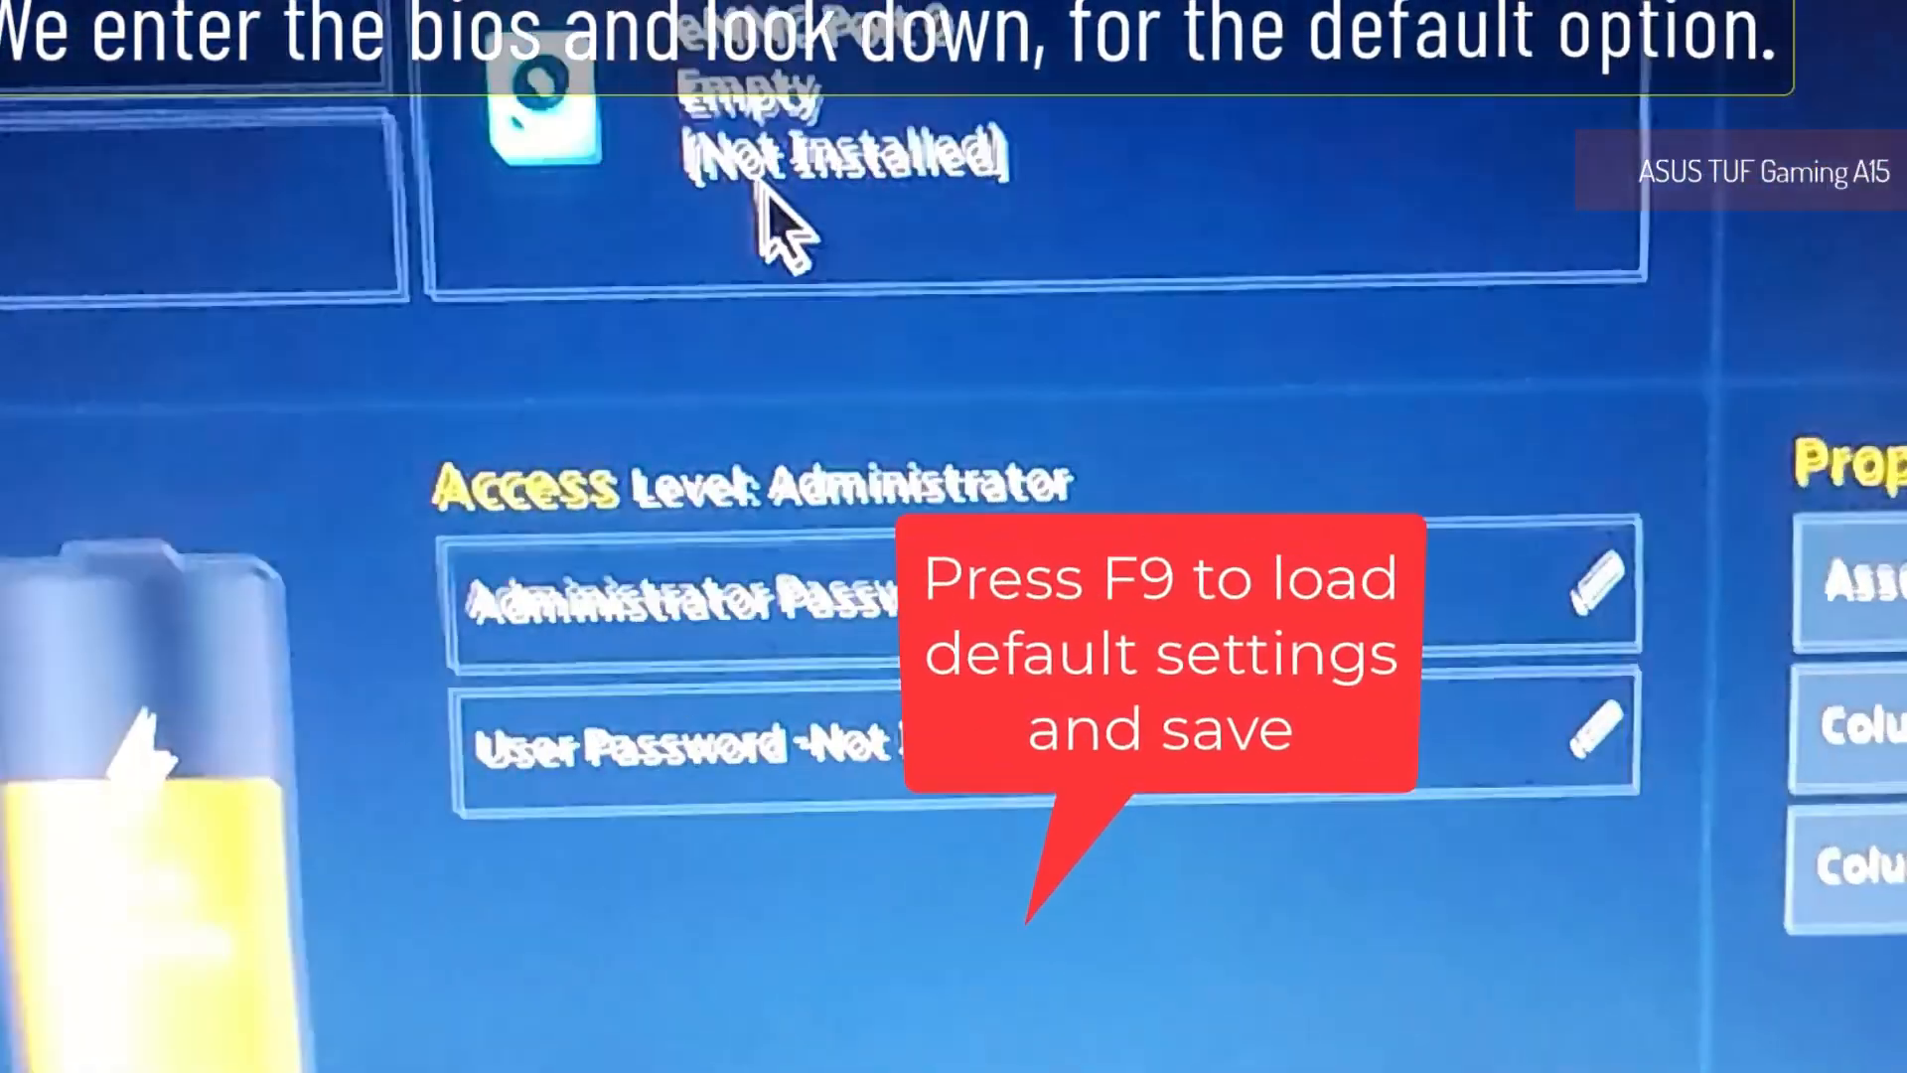
Step: Load the ASUS optimized defaults with F9 and answer Yes to the prompt
{"action": "key", "text": "f9"}
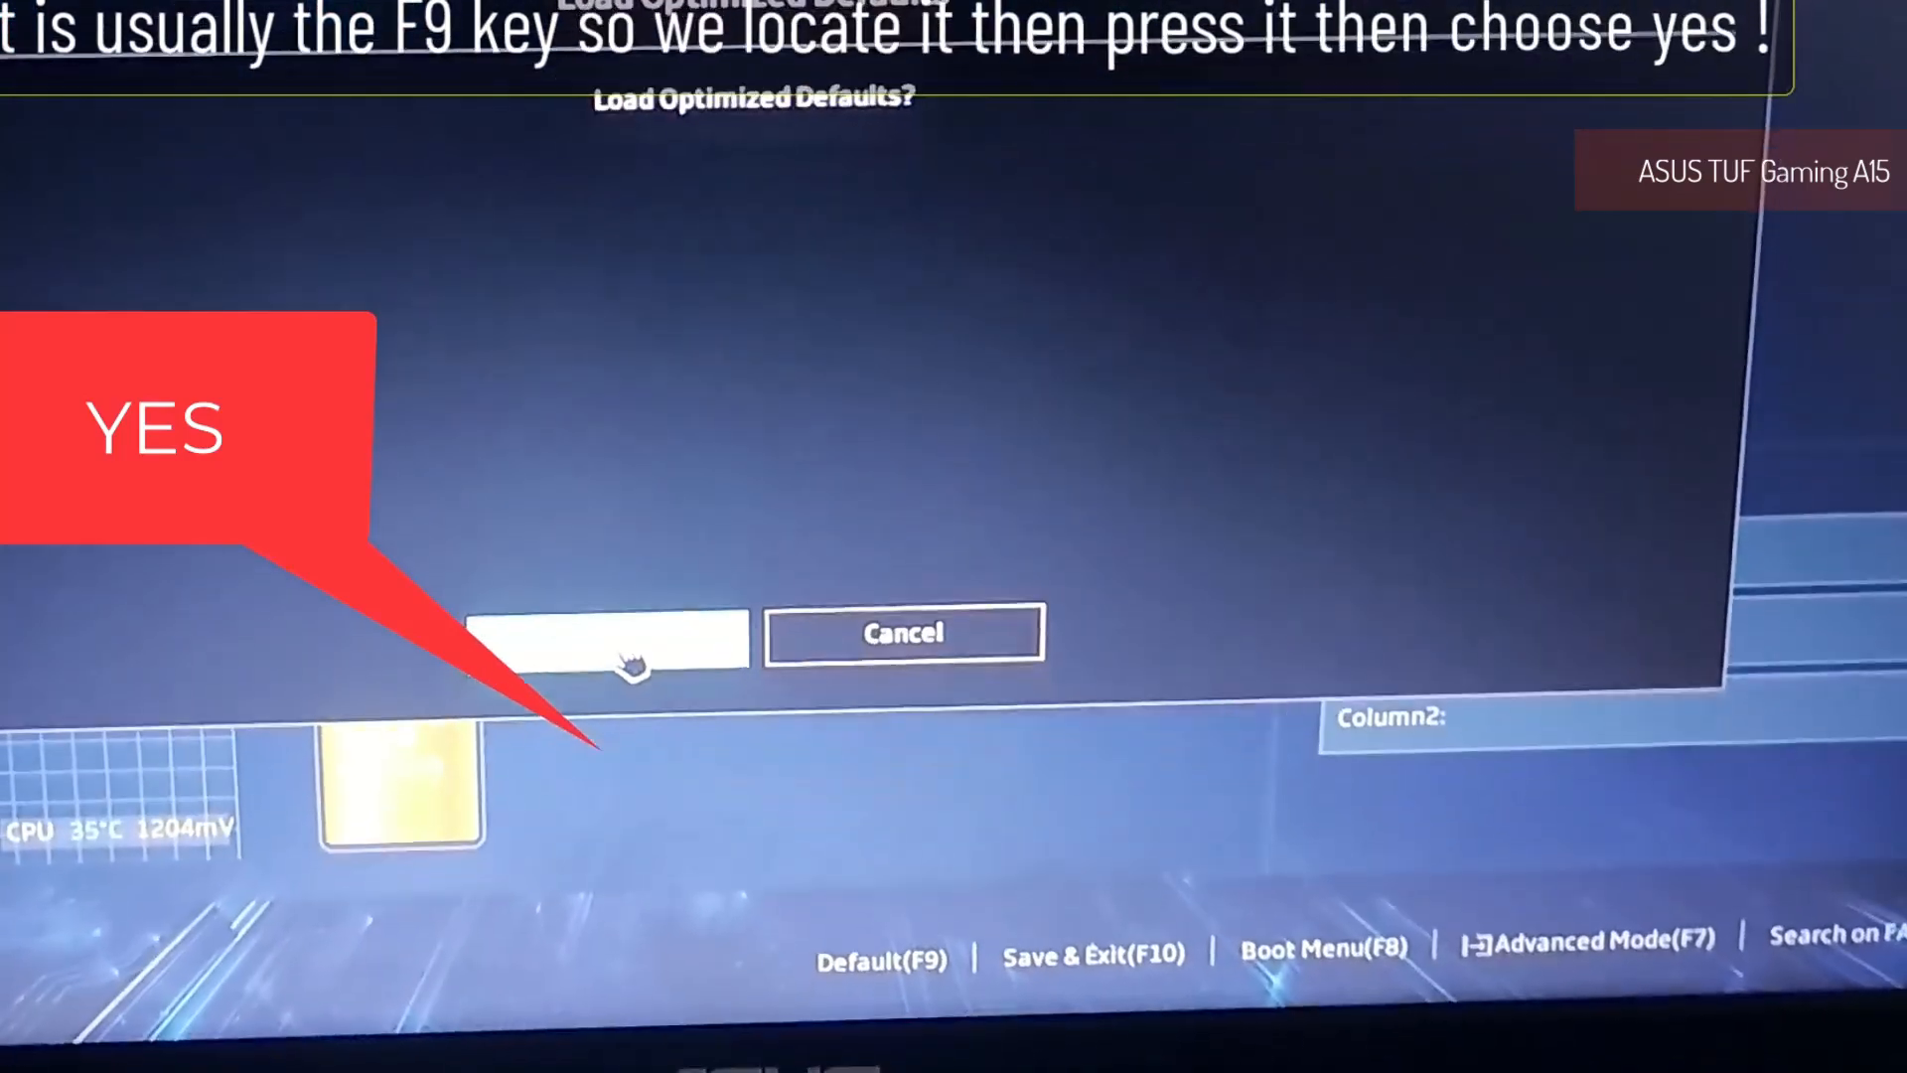
{"action": "left_click", "coordinate": [609, 638]}
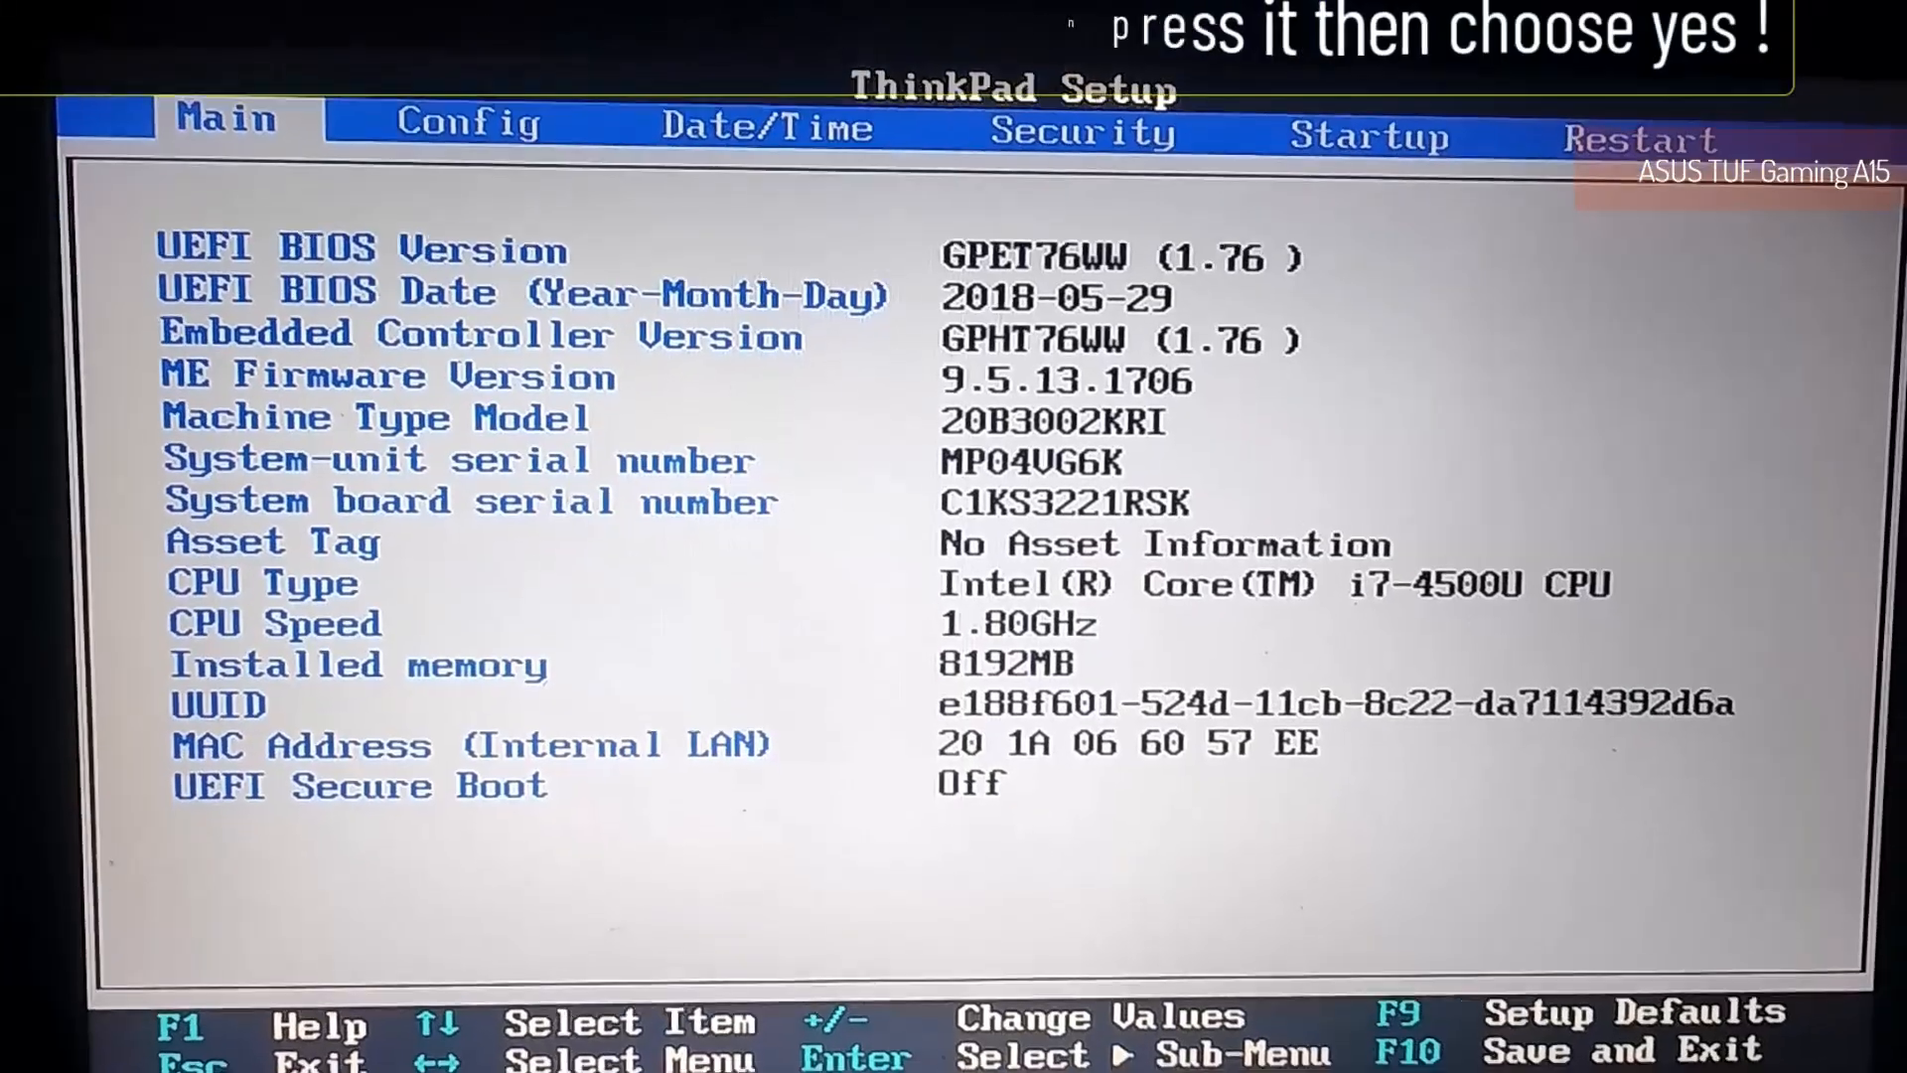
Step: Move across ThinkPad Setup tabs to Restart and choose Load Setup Defaults
{"action": "left_click", "coordinate": [766, 127]}
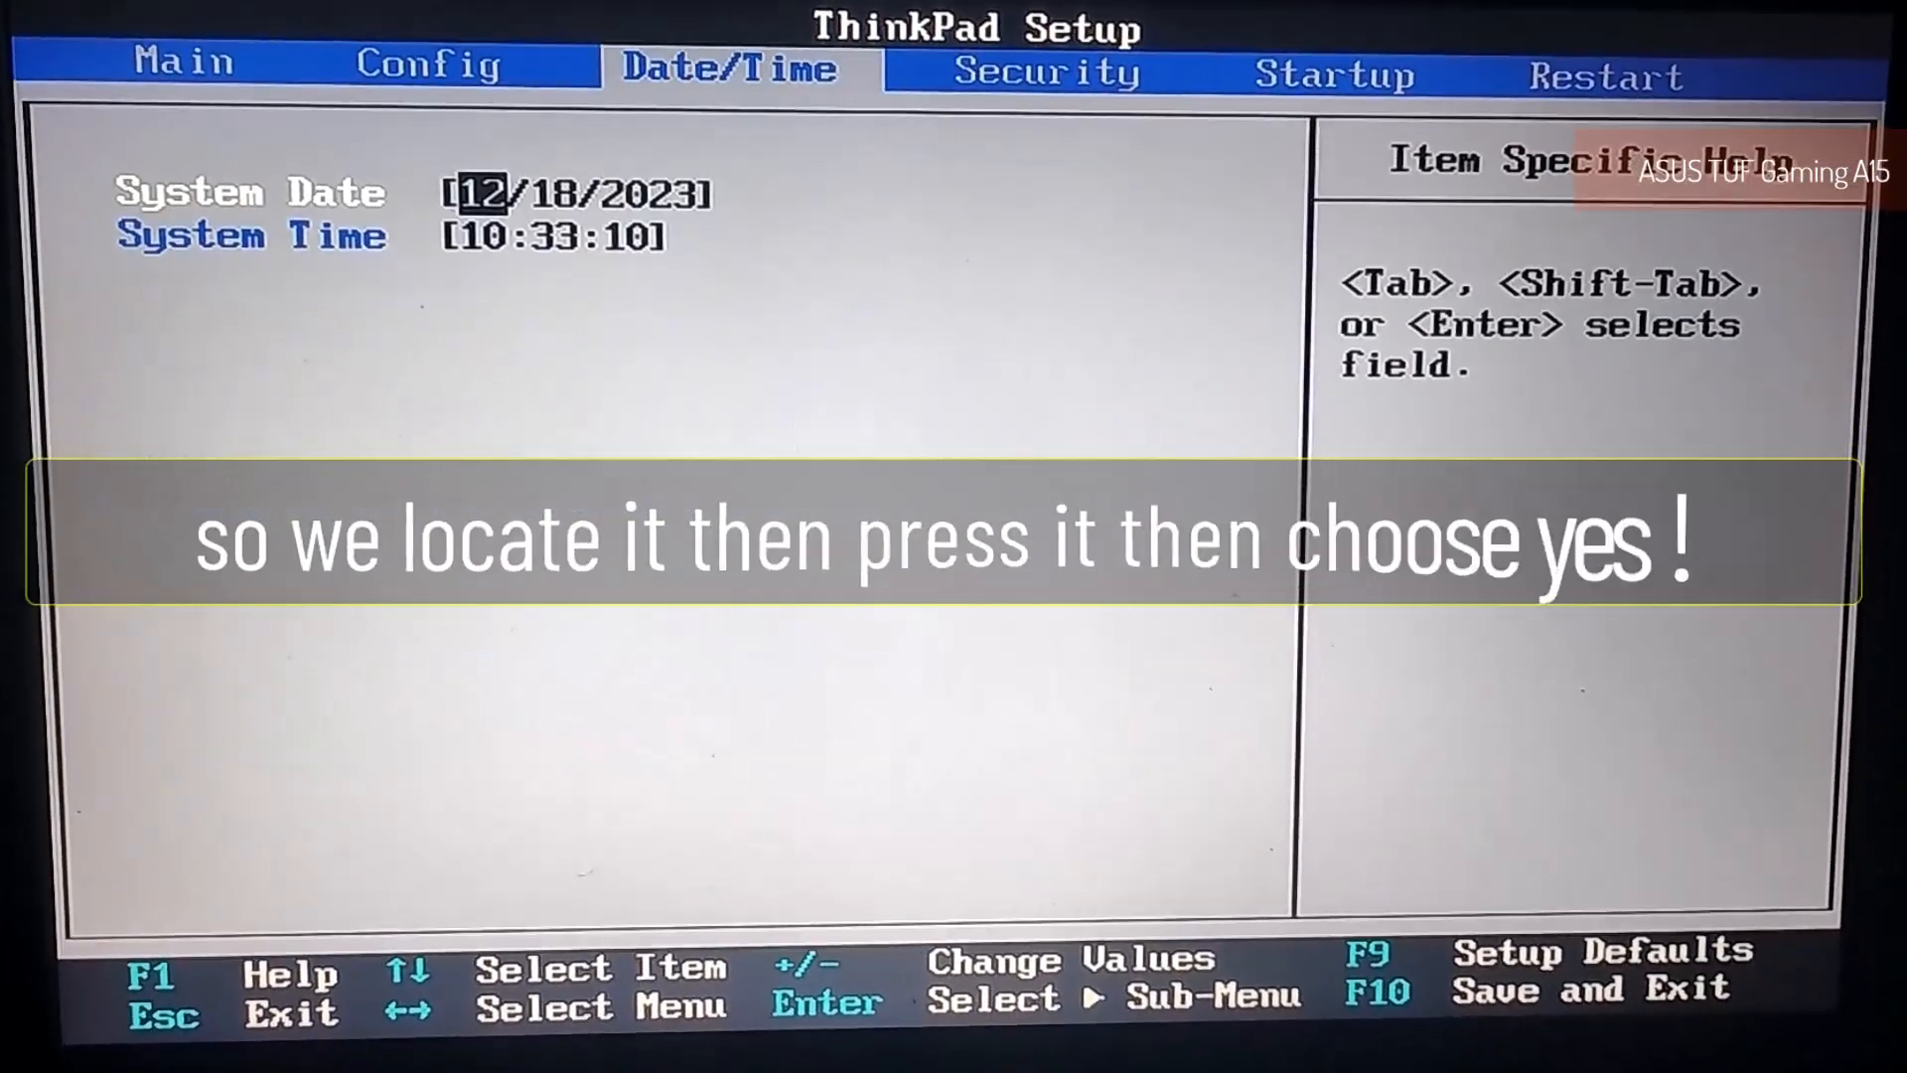
{"action": "left_click", "coordinate": [1319, 77]}
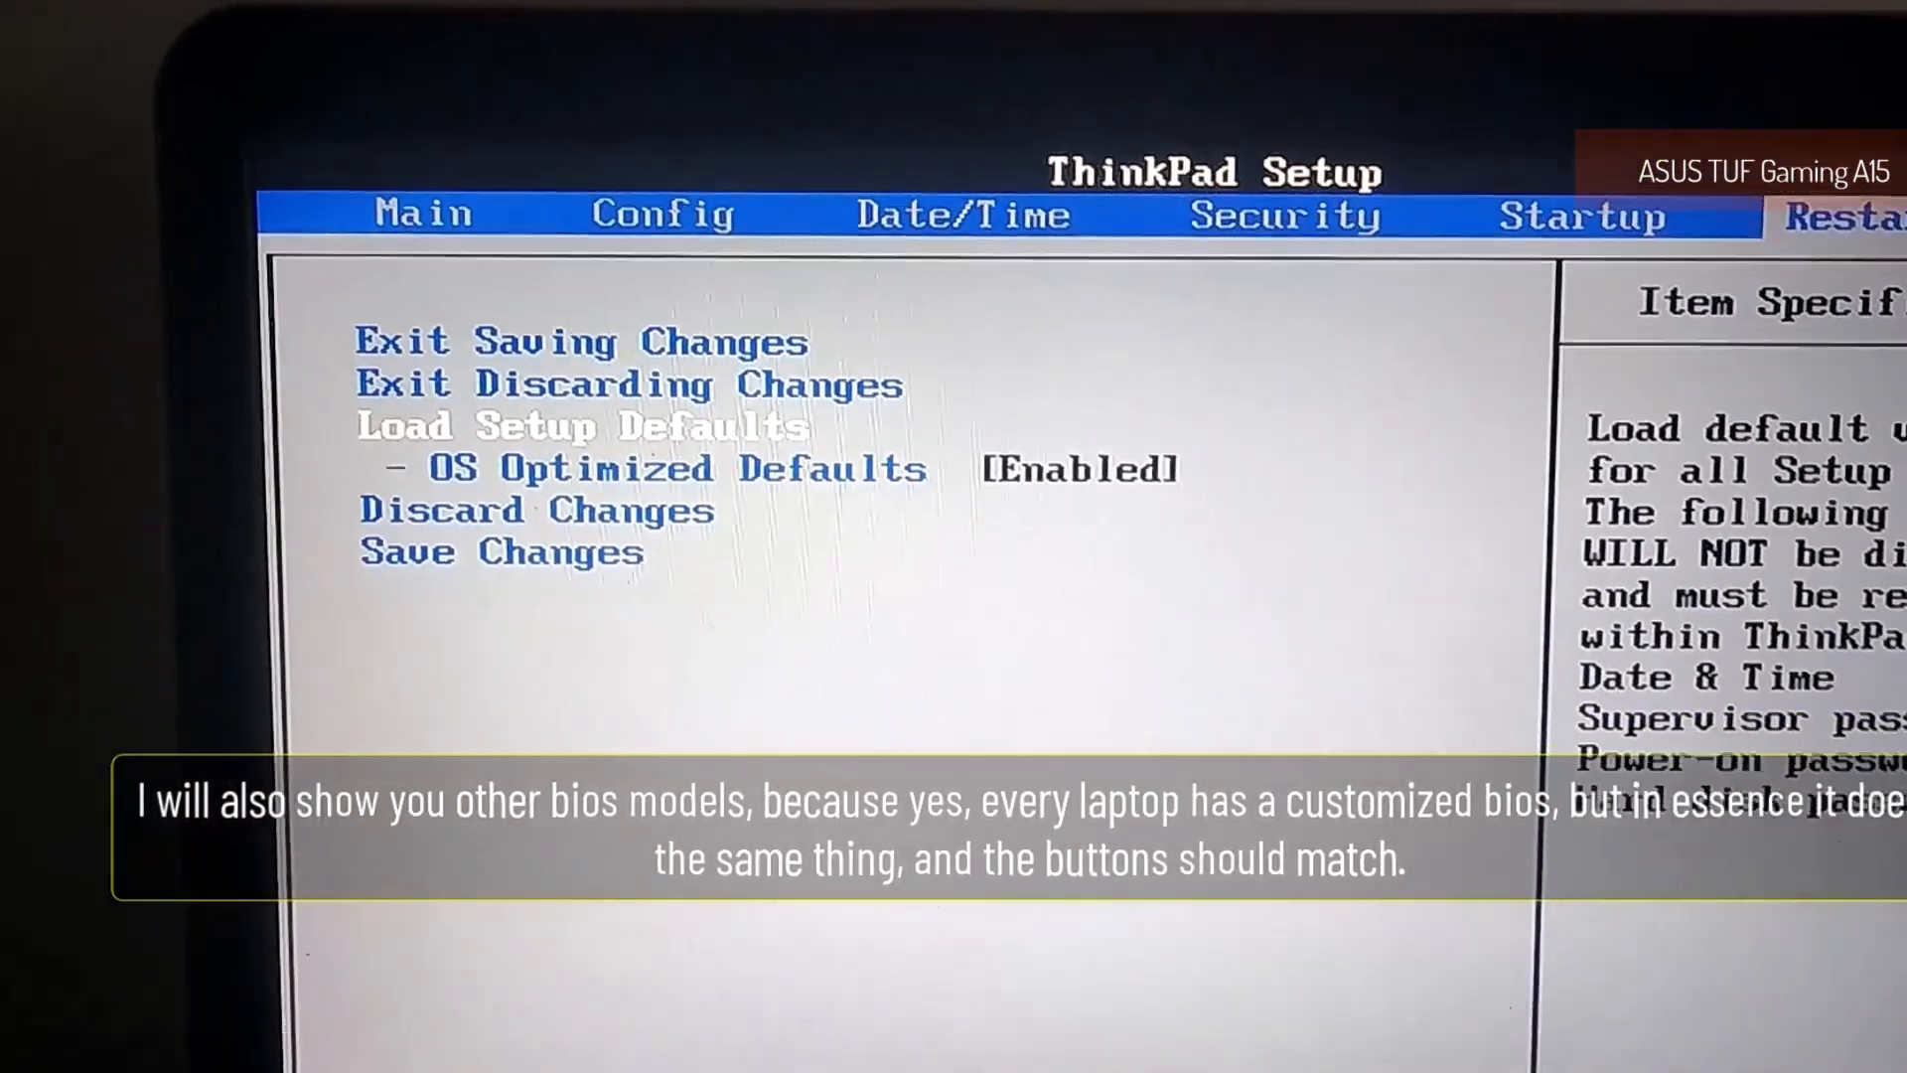
{"action": "key", "text": "Enter"}
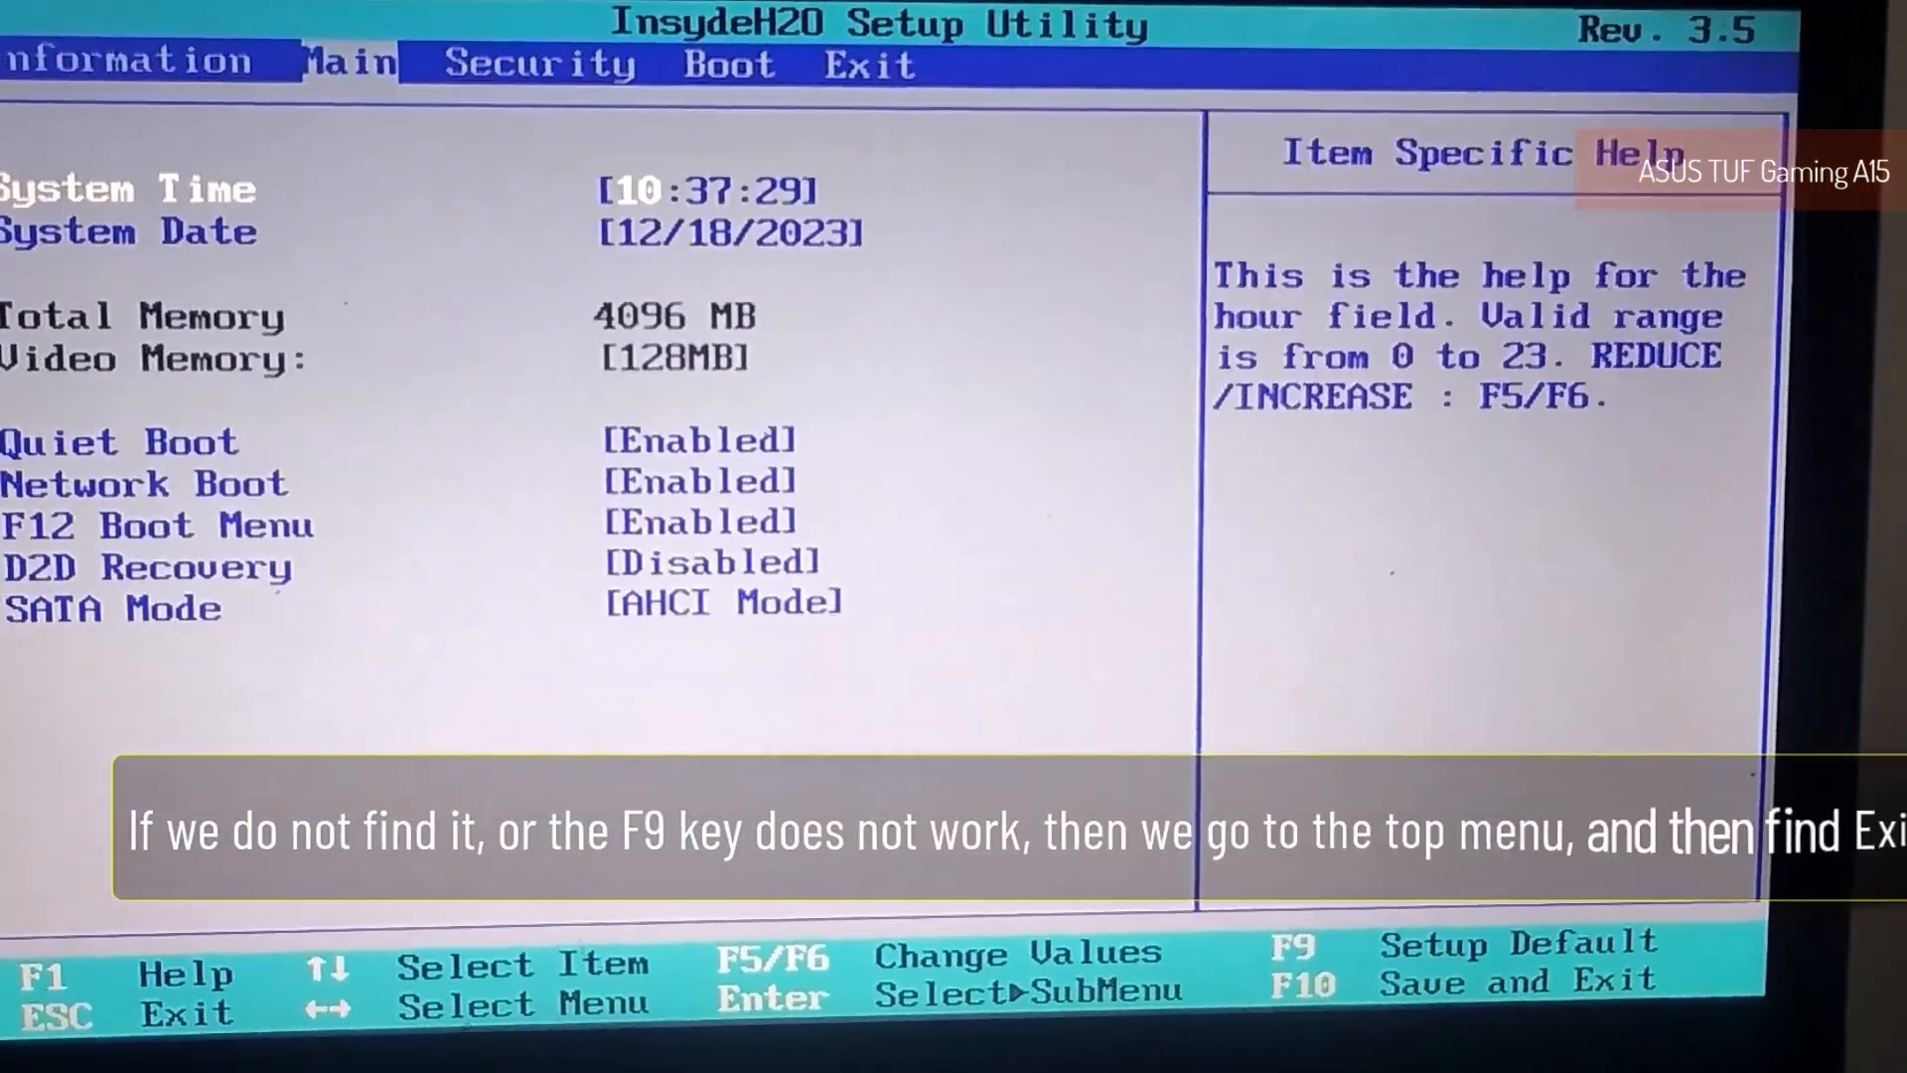
Step: Move past Boot to the Exit tab and highlight Load Setup Defaults
{"action": "left_click", "coordinate": [729, 64]}
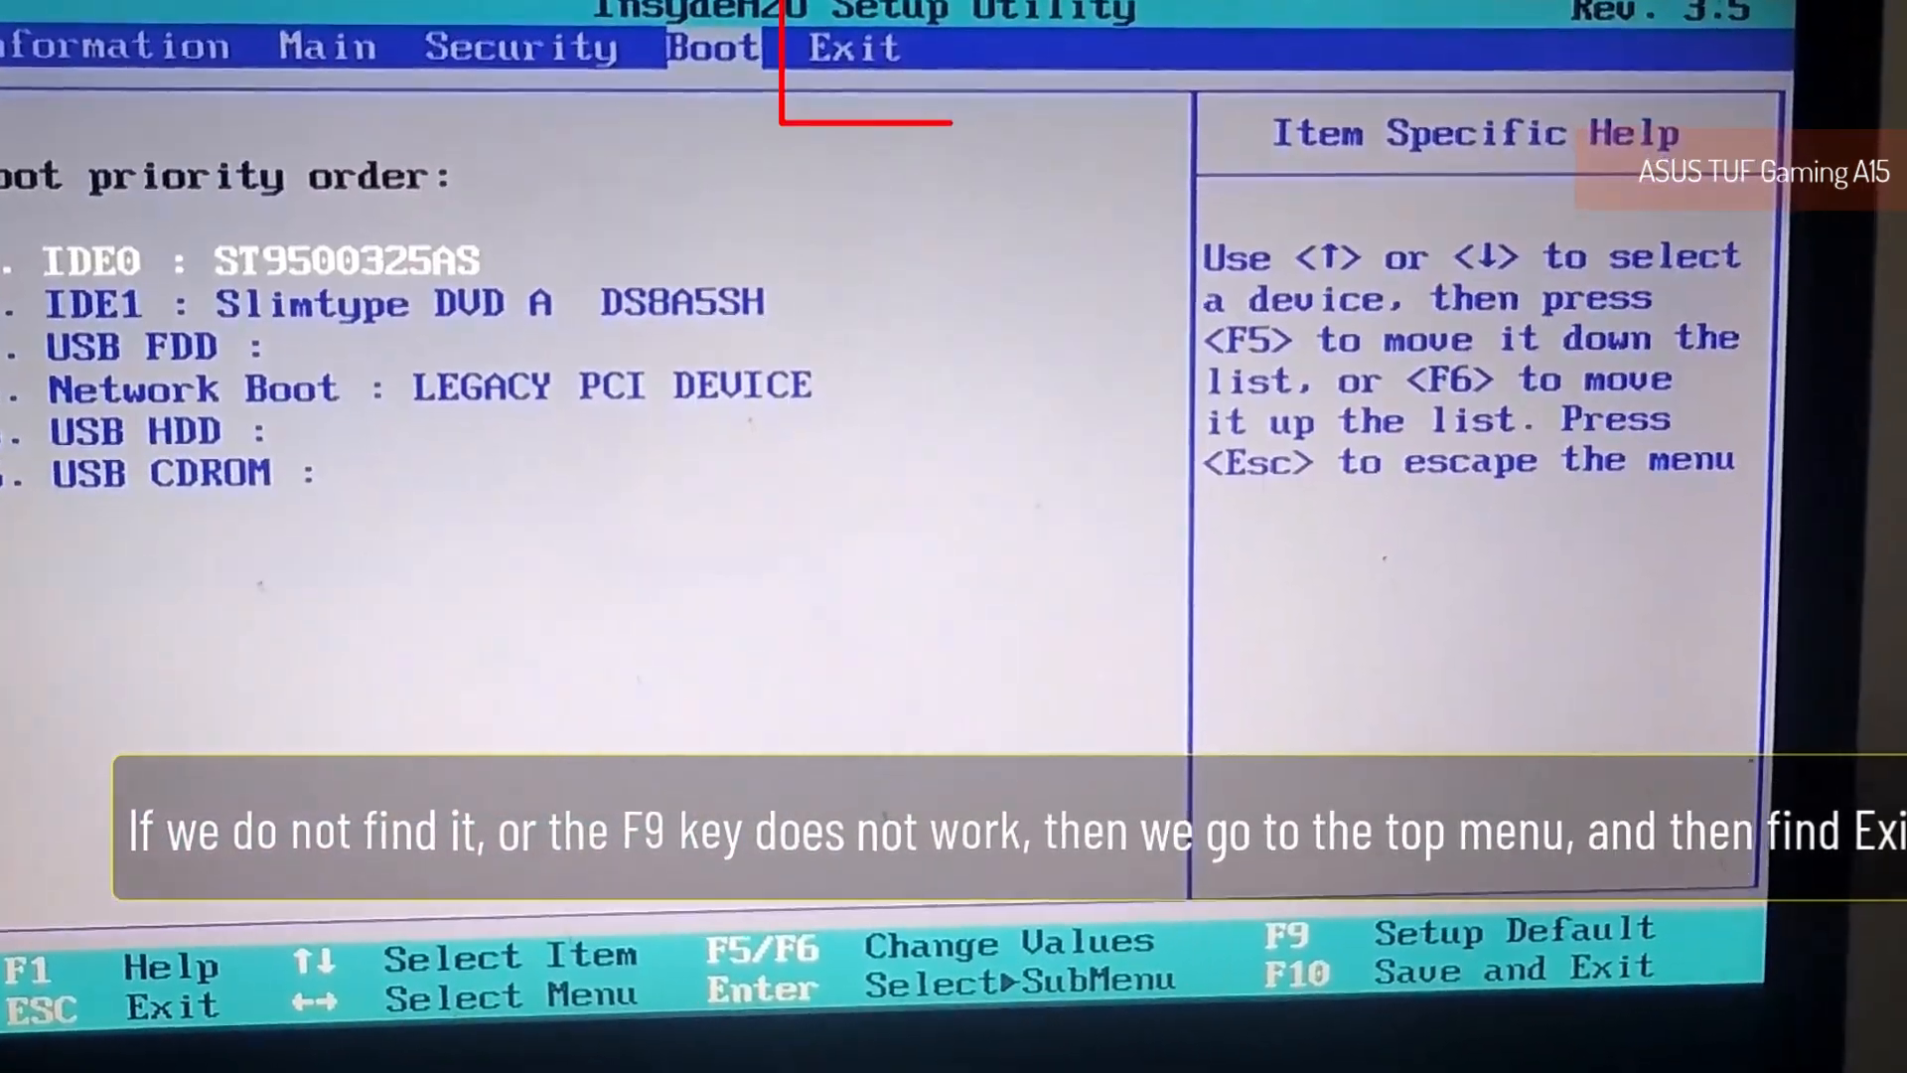
{"action": "left_click", "coordinate": [856, 48]}
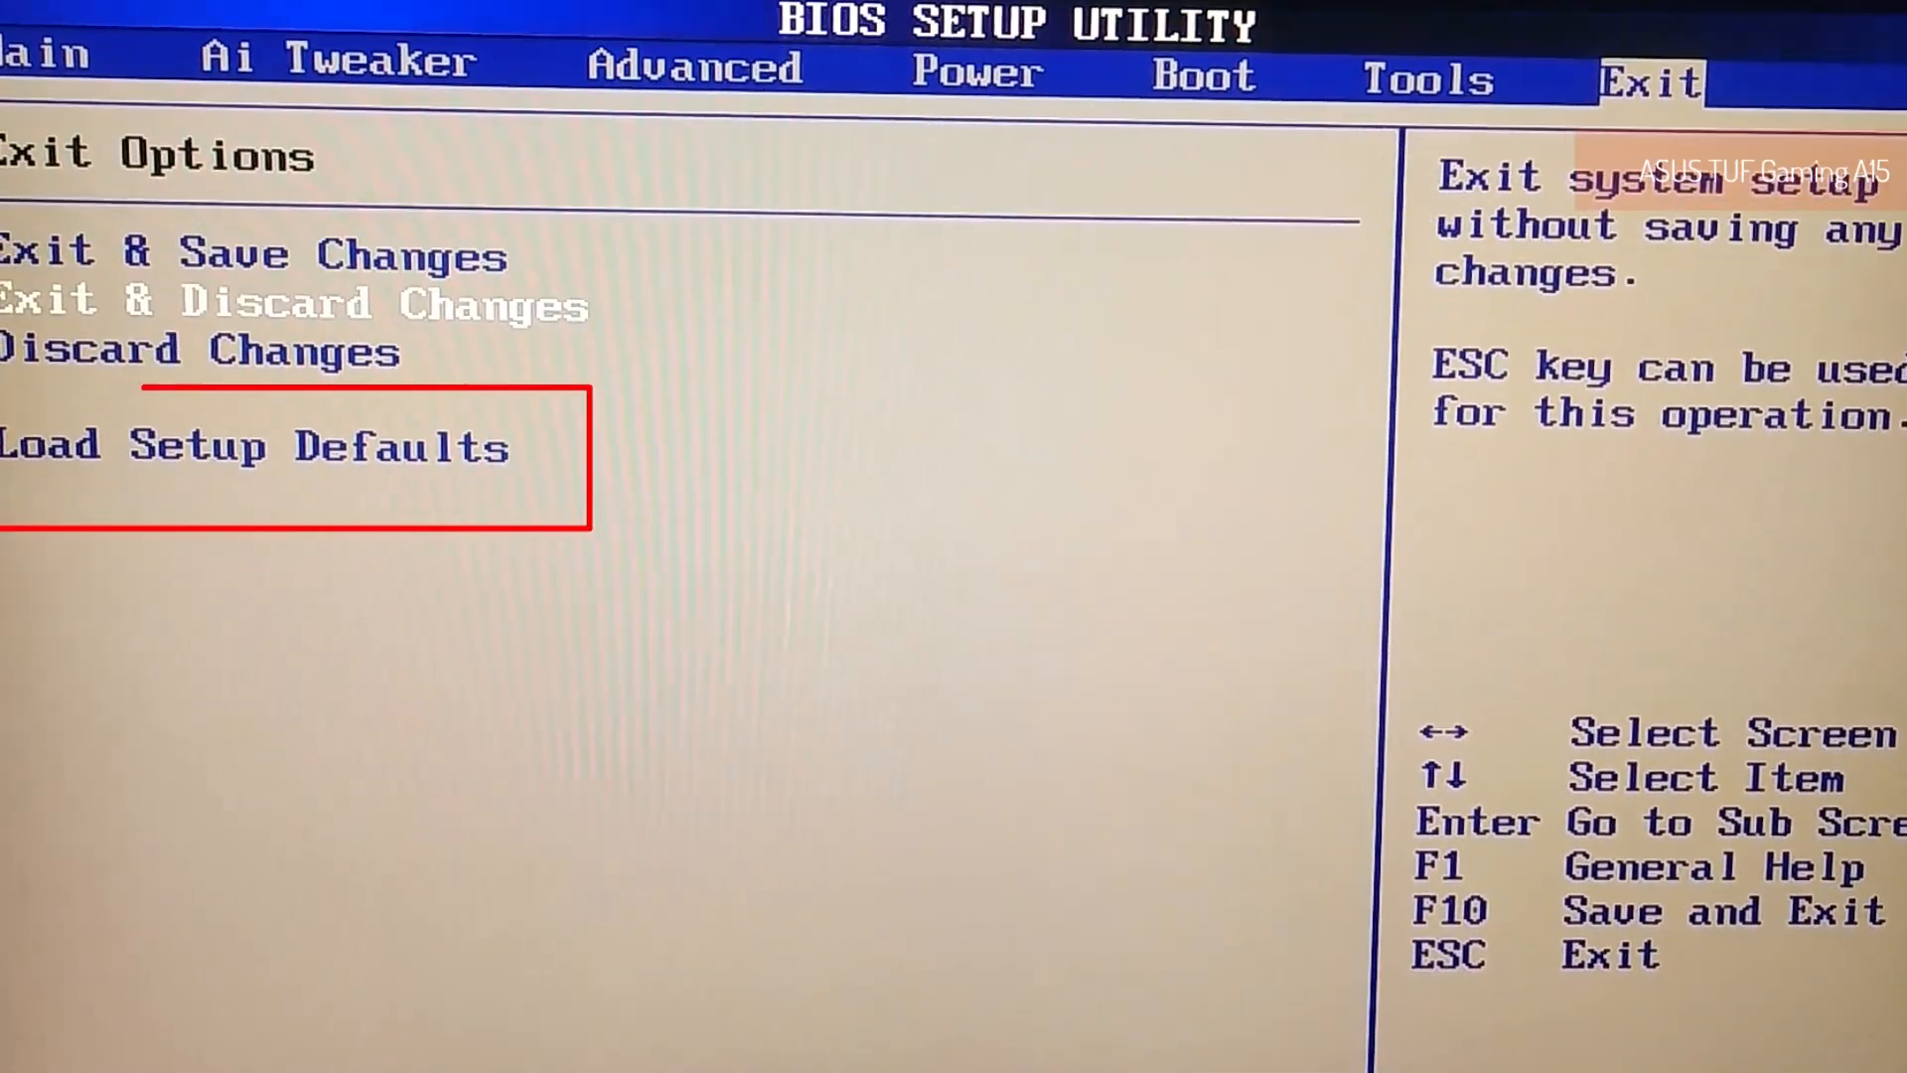
{"action": "key", "text": "Down"}
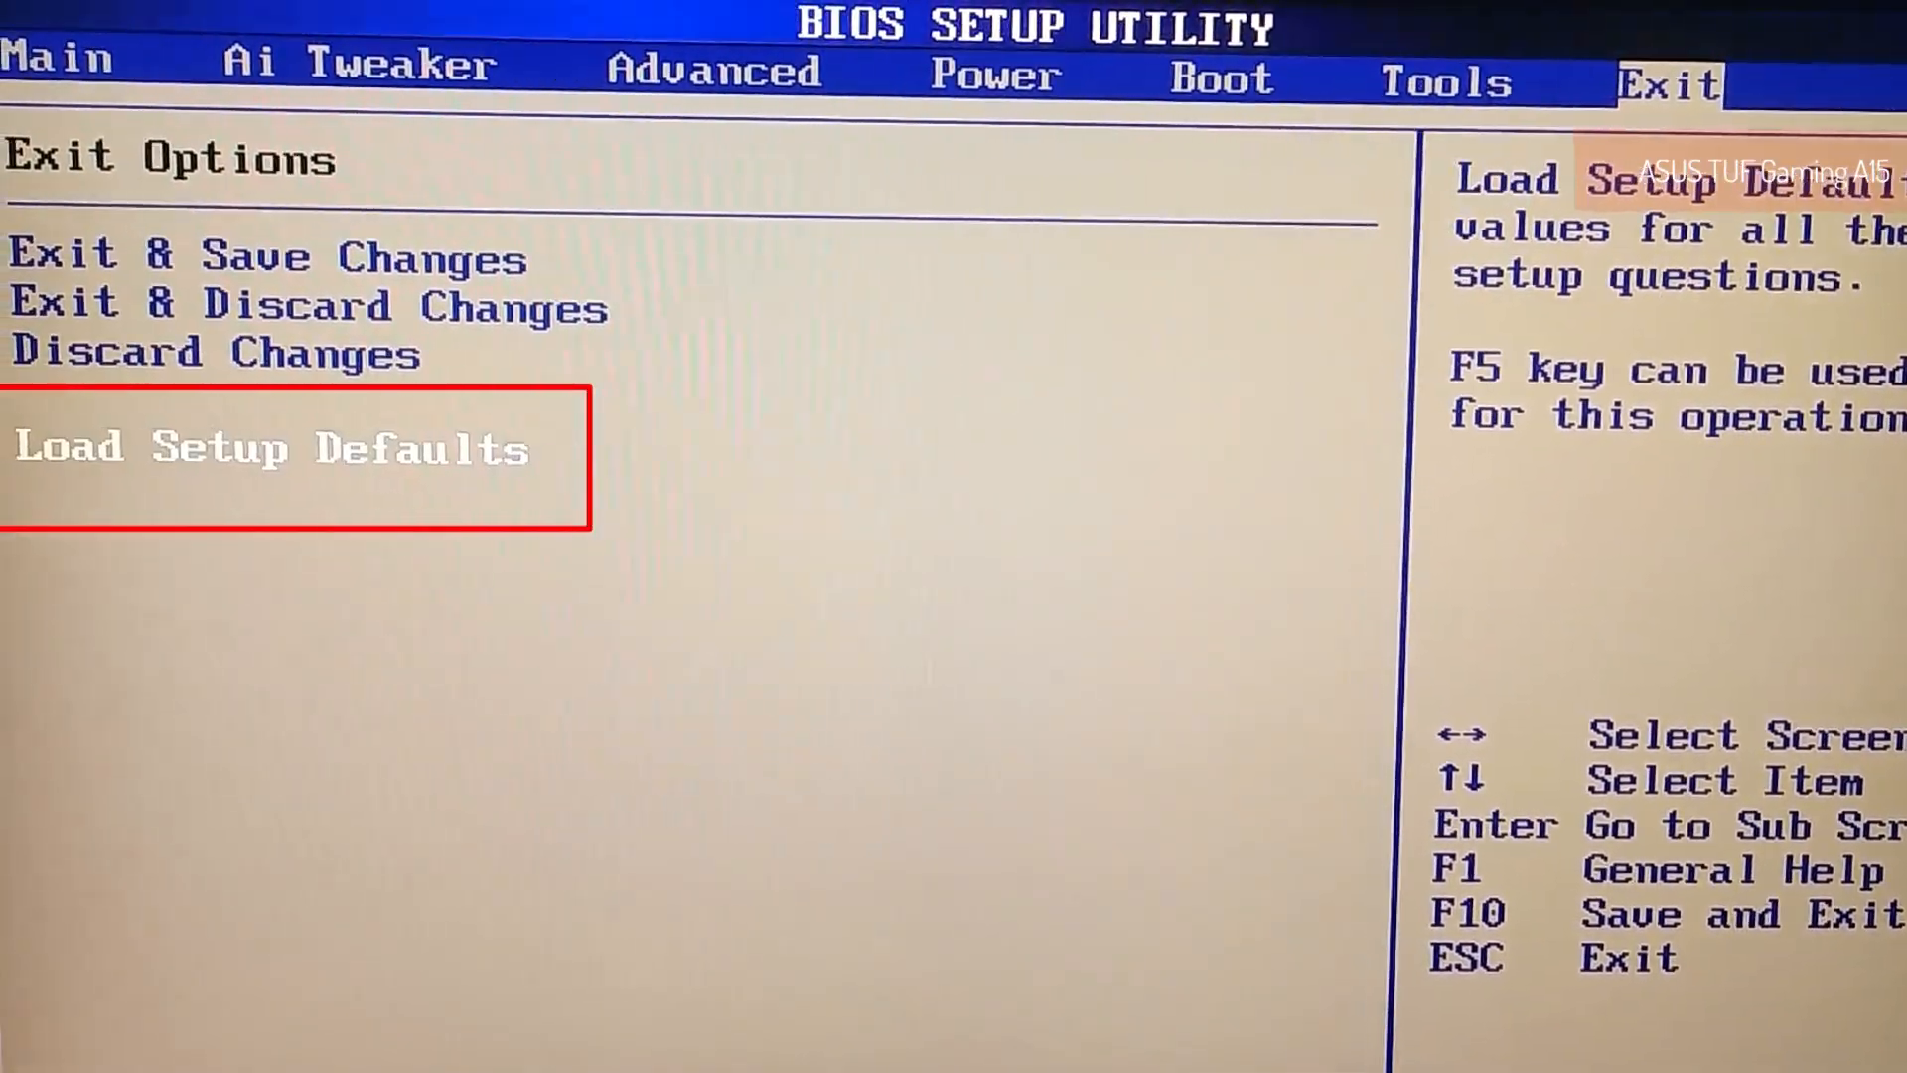